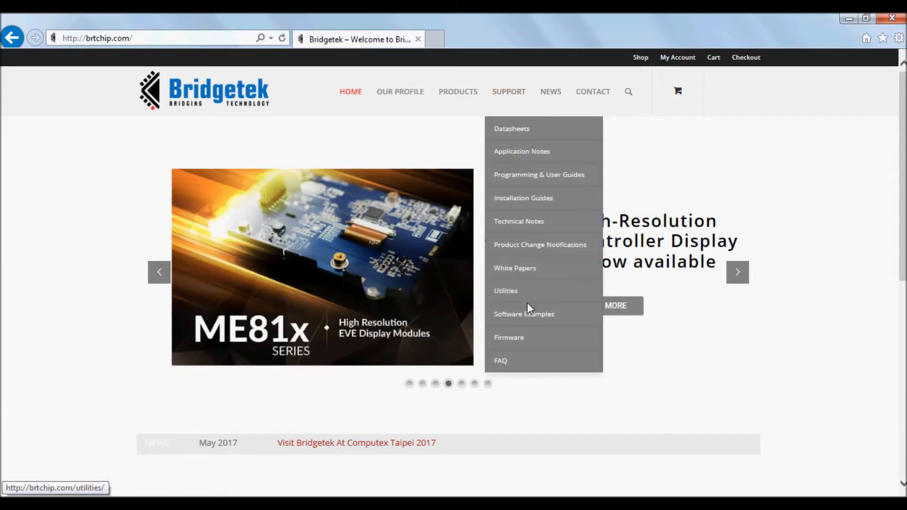
mouse_move(523, 313)
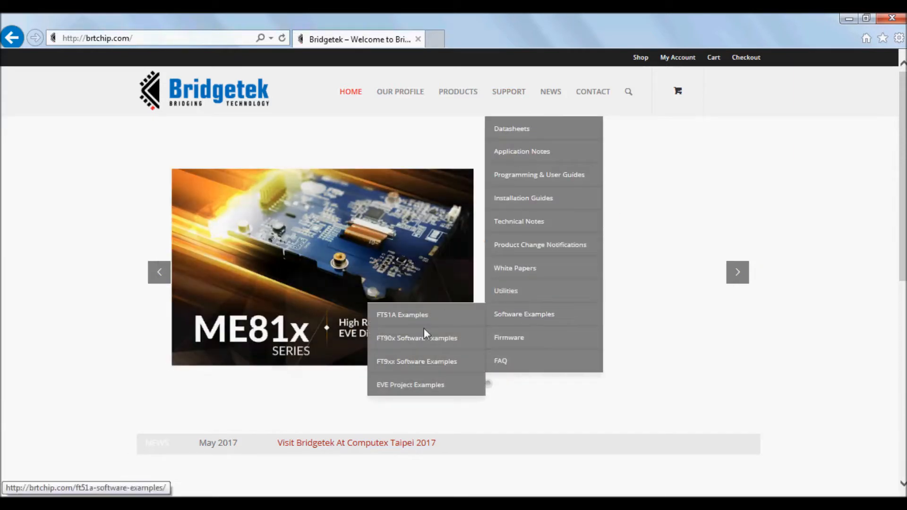
mouse_move(417, 361)
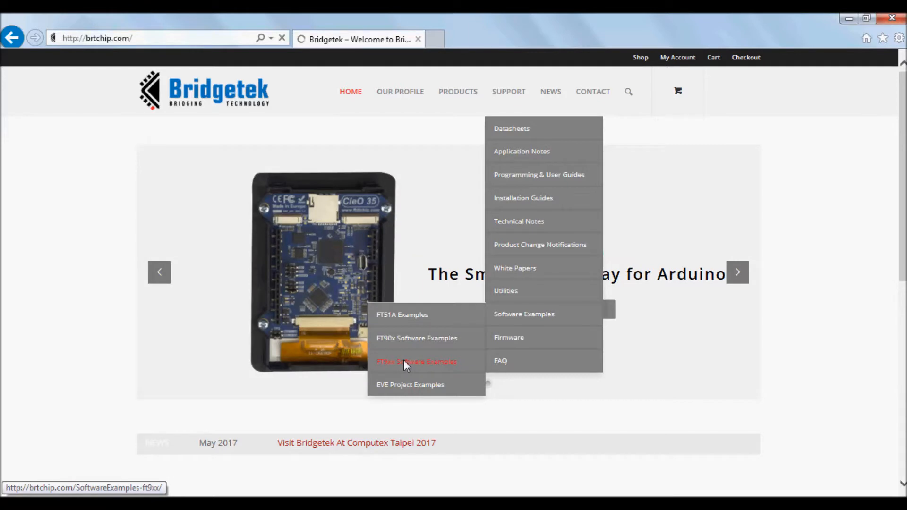
- Download the D2xx USB Active Display source zip from the FT9xx examples page into Other_Examples
left_click(416, 361)
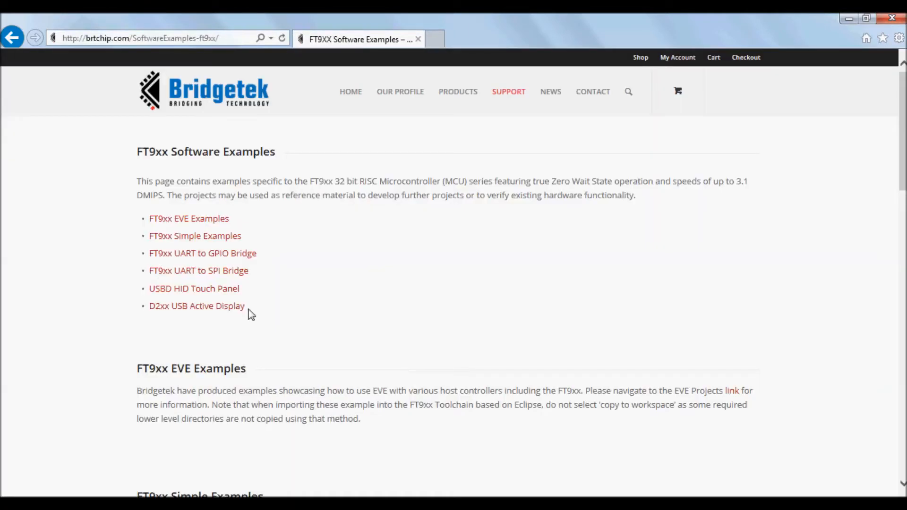
mouse_move(196, 305)
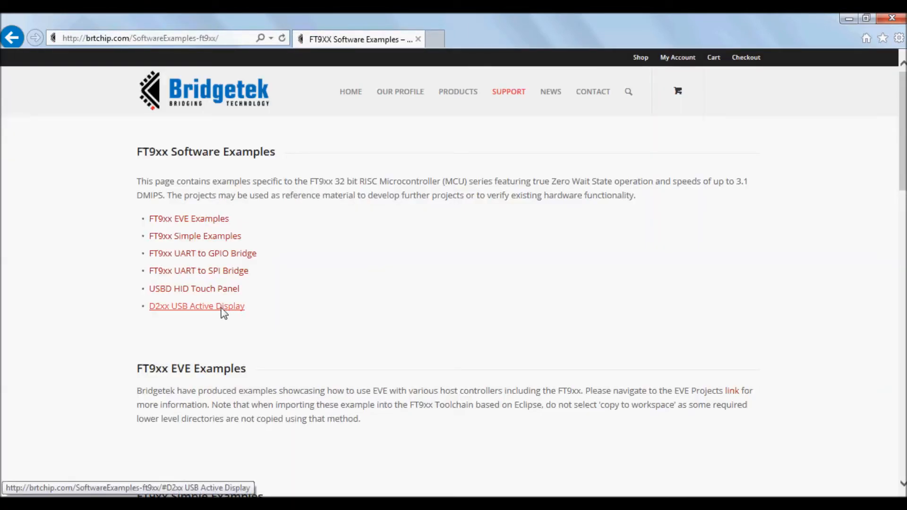
left_click(197, 306)
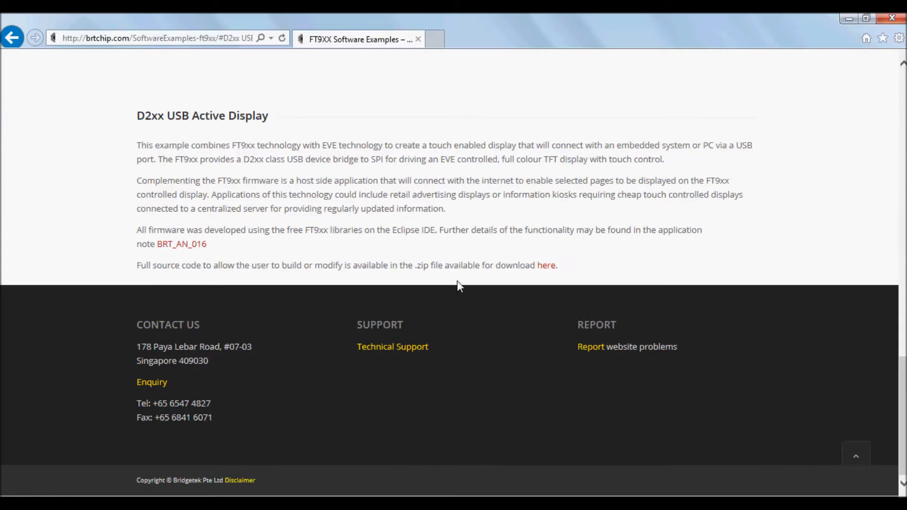
mouse_move(545, 265)
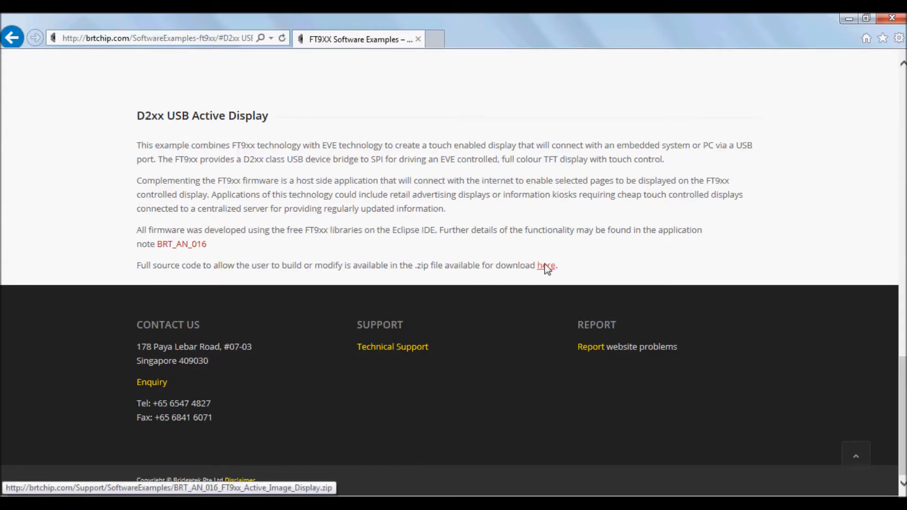
left_click(546, 265)
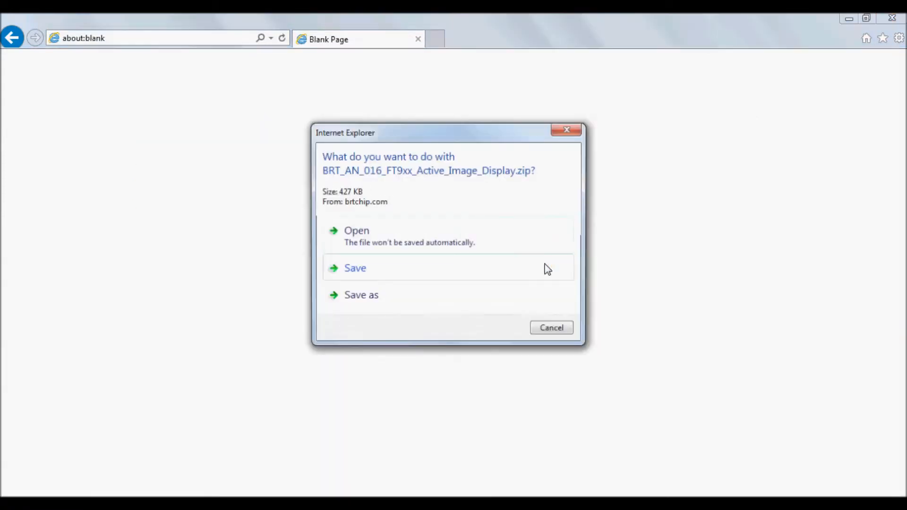
left_click(360, 295)
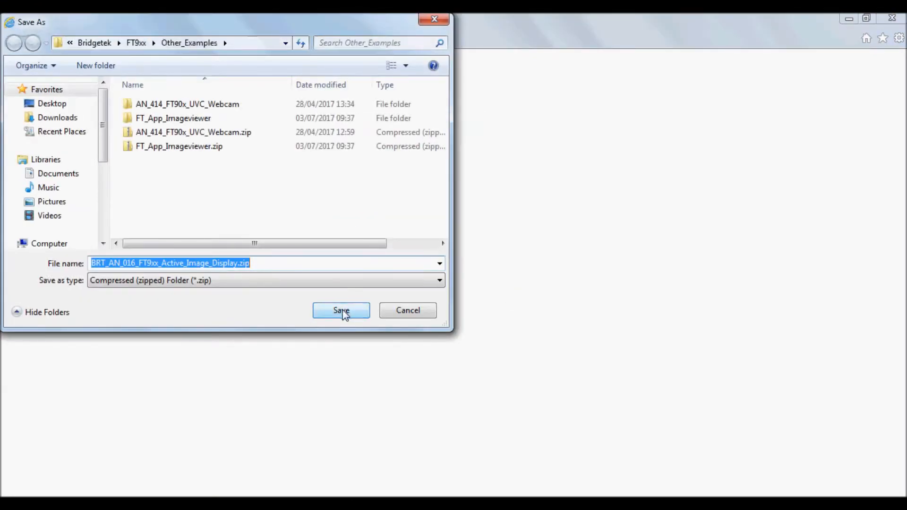
left_click(341, 310)
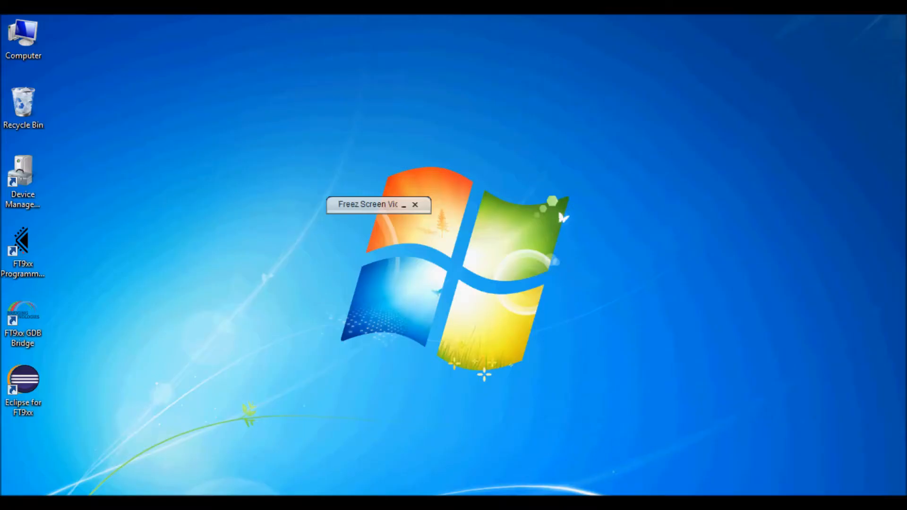
- Launch Eclipse for FT9xx from its desktop shortcut
left_click(415, 204)
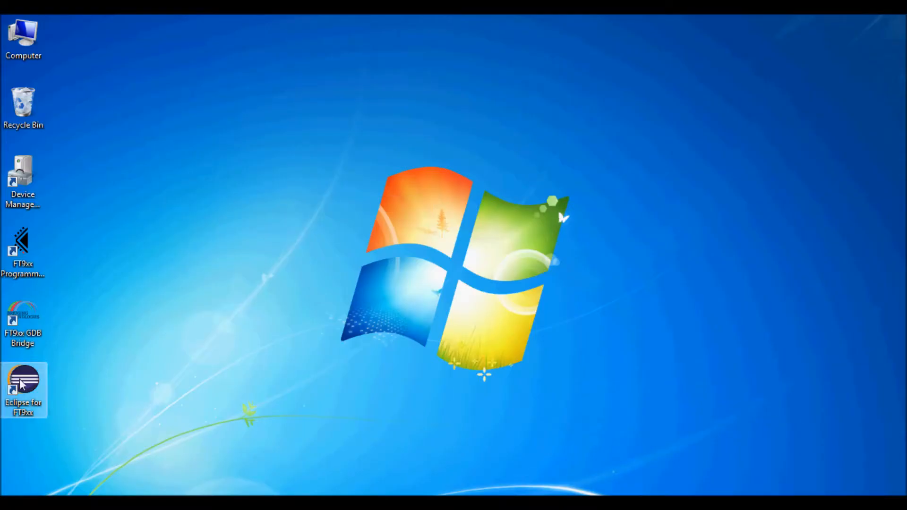
double_click(23, 384)
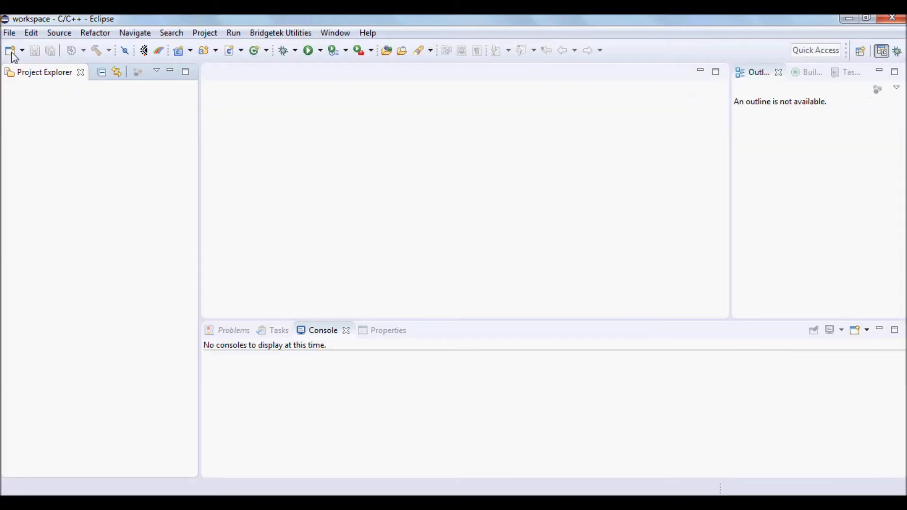
- Import the Active Image Display Client and ftTTYUSB Utility projects as existing projects into the workspace
left_click(9, 32)
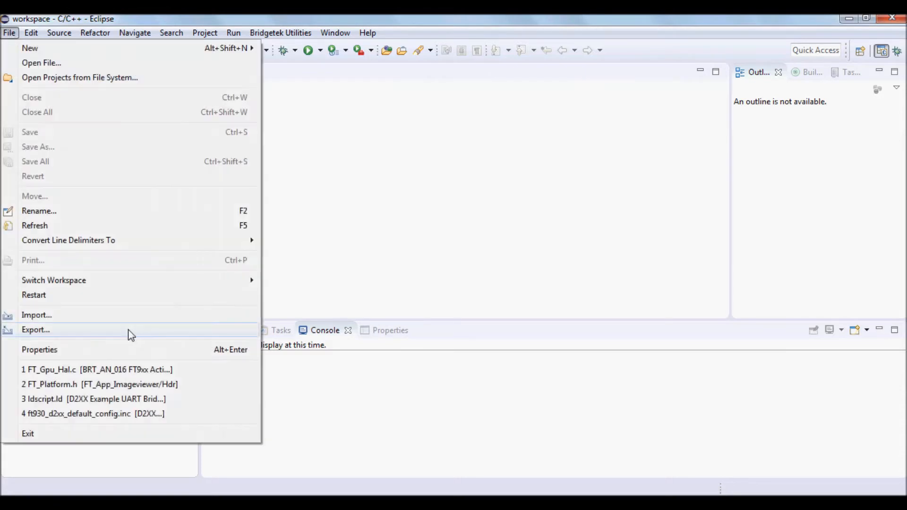
left_click(37, 315)
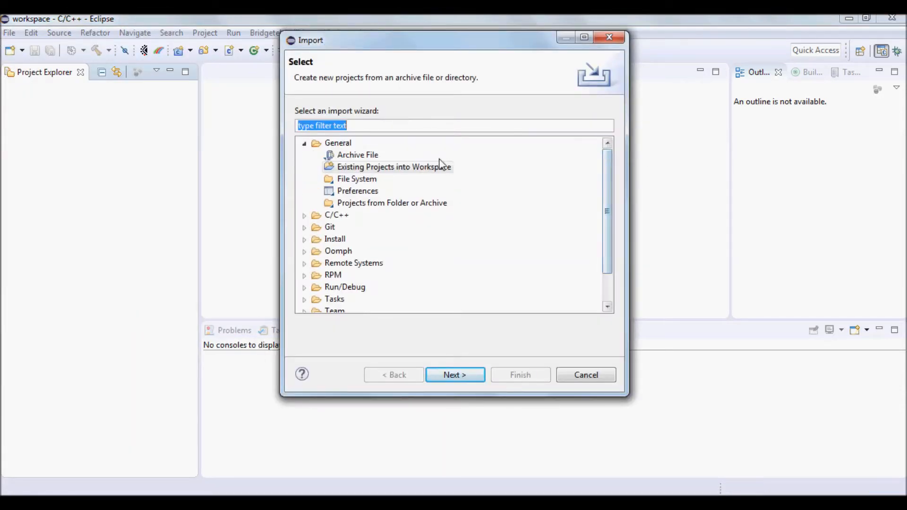
left_click(393, 166)
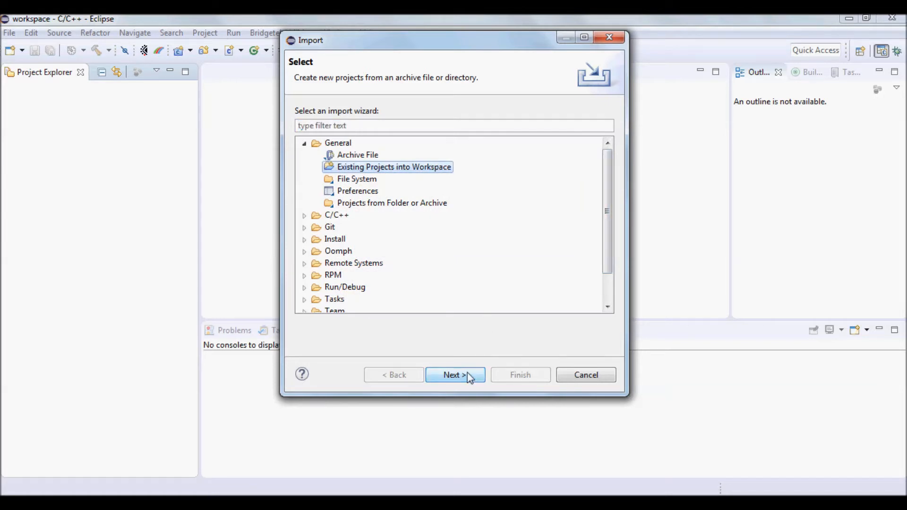
left_click(454, 375)
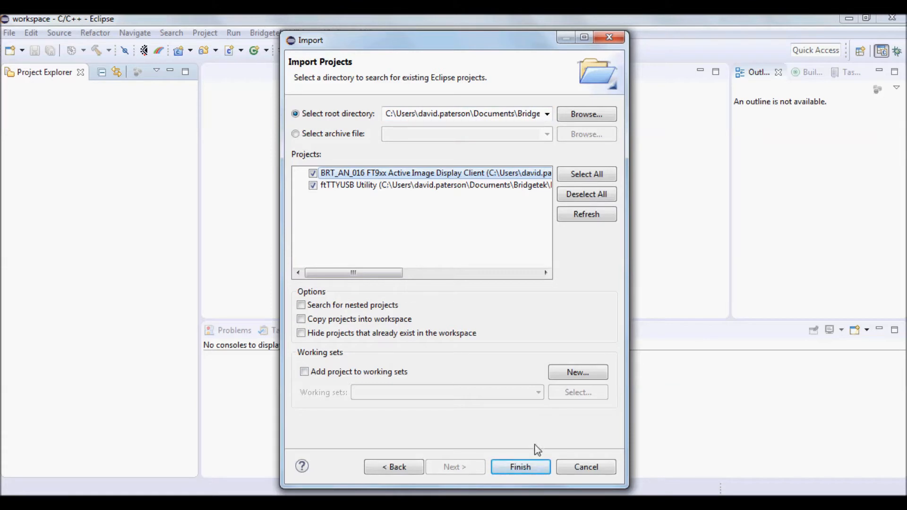
mouse_move(519, 467)
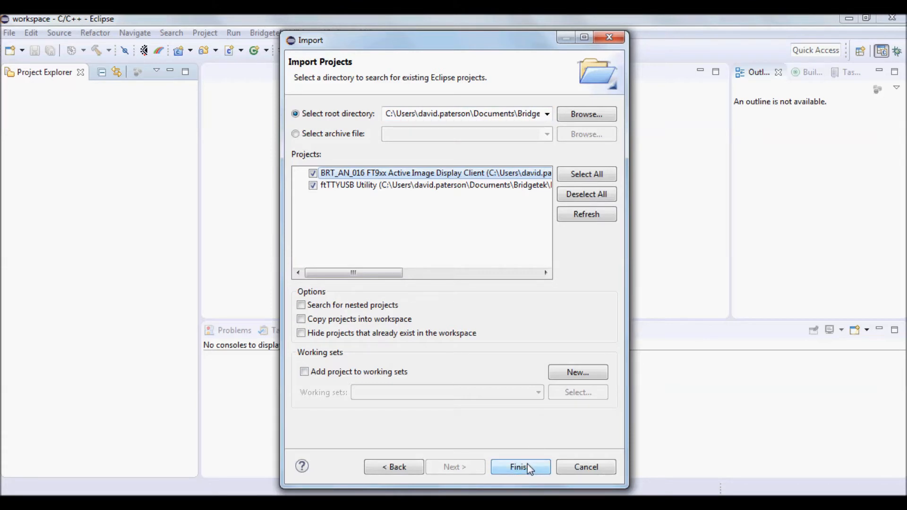
left_click(519, 467)
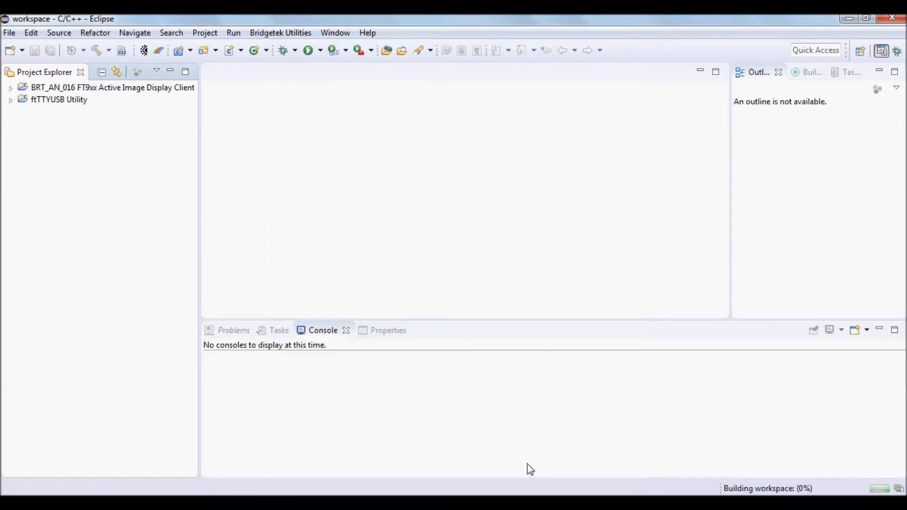
- Build the ftTTYUSB Utility project
left_click(10, 99)
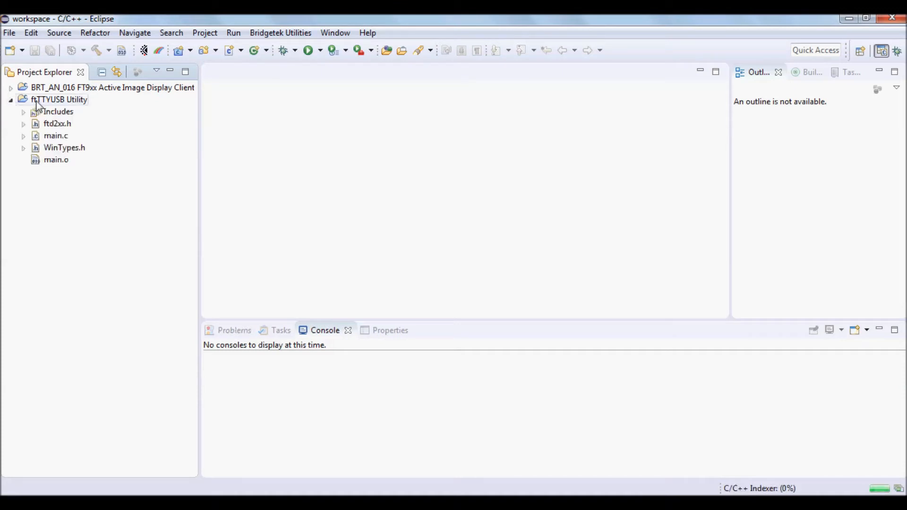
left_click(96, 50)
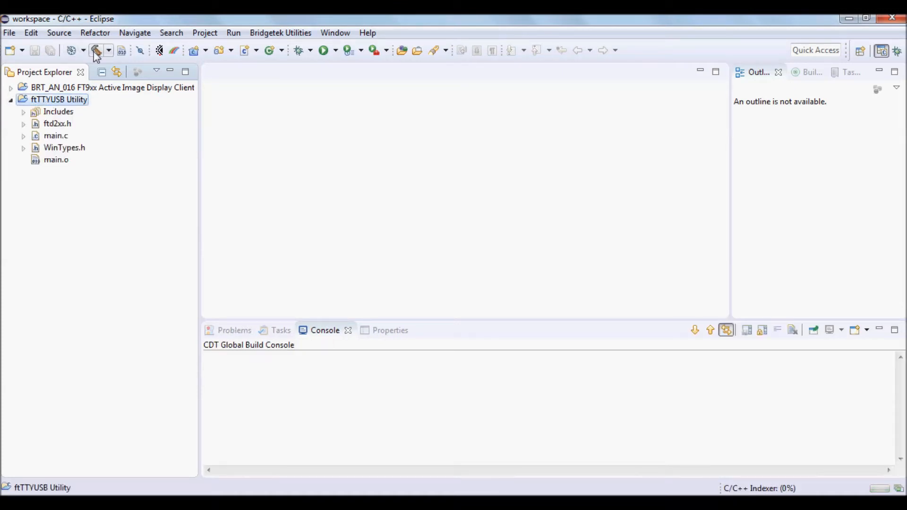
left_click(97, 50)
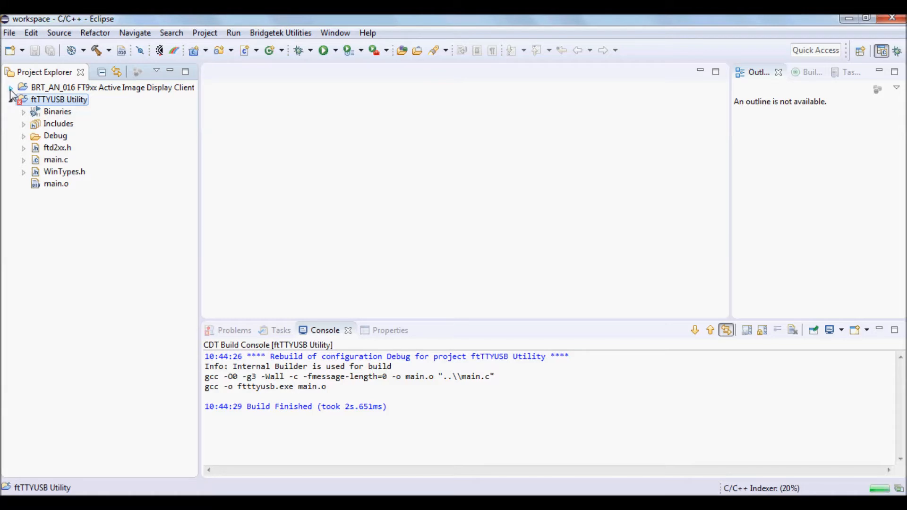
- Select FT930_Debug for the Active Image Display Client project and start its build
left_click(10, 87)
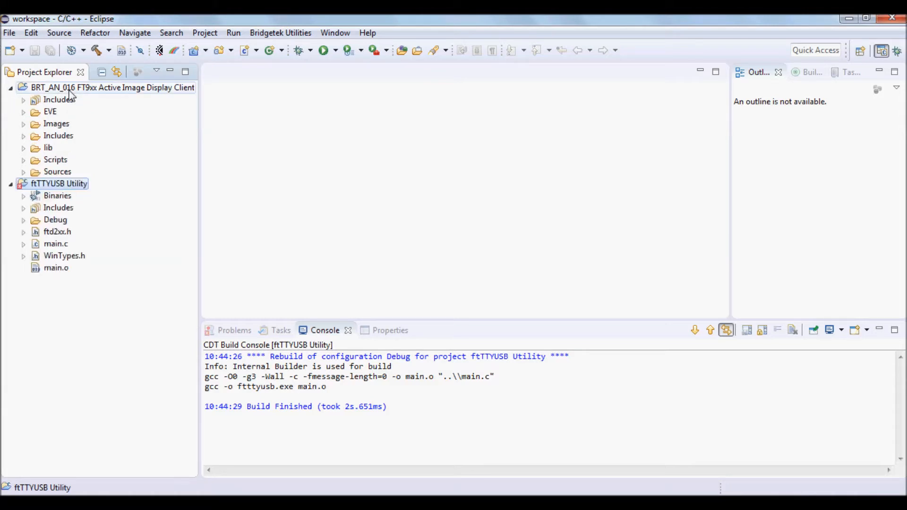
left_click(113, 87)
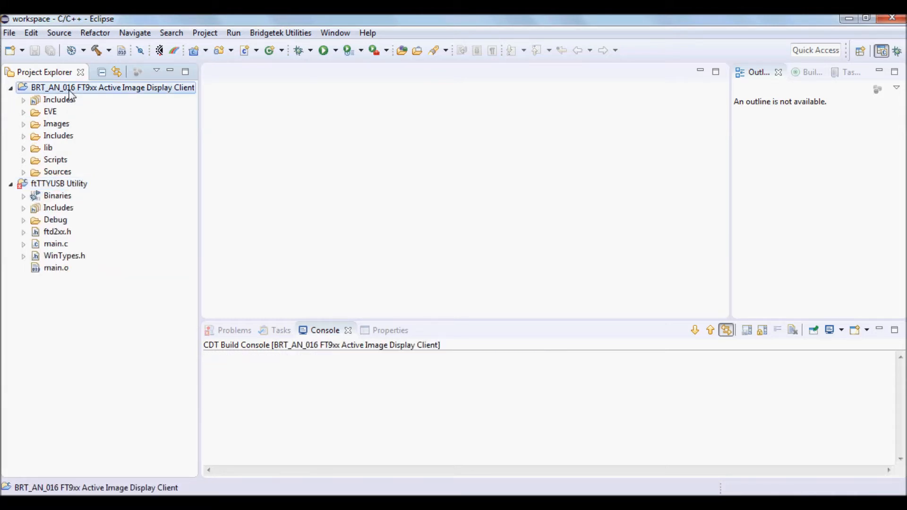
left_click(84, 51)
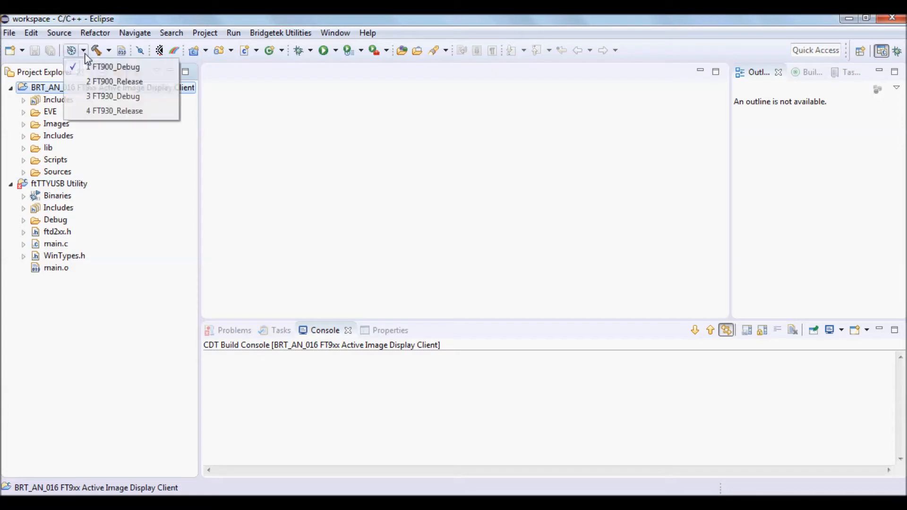
mouse_move(114, 96)
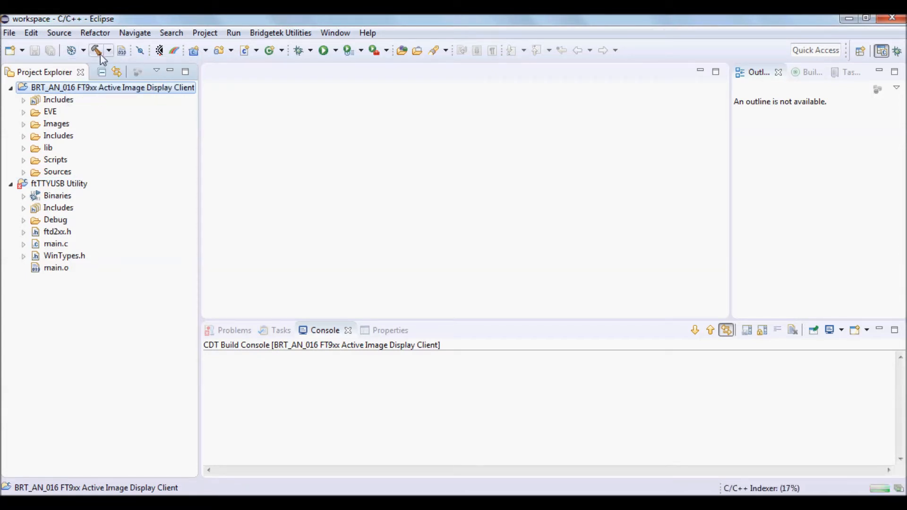
left_click(97, 50)
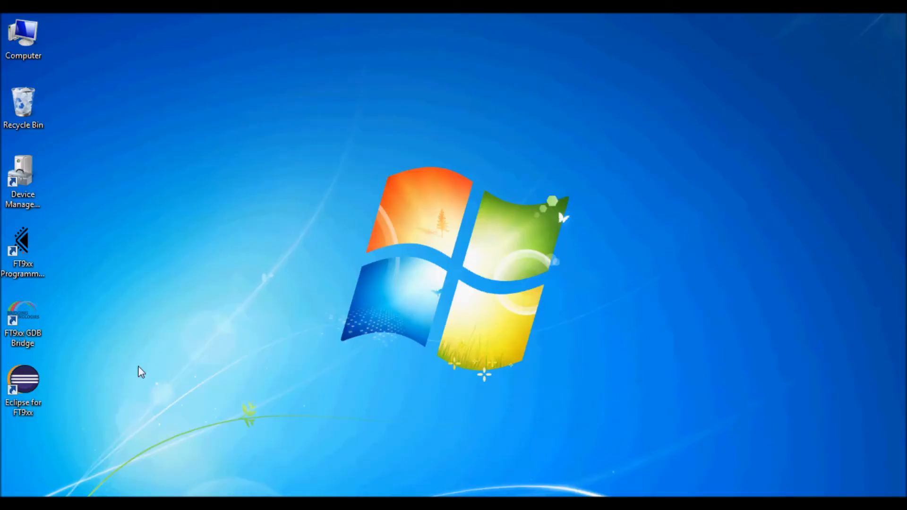
- Launch the FT9xx Programming Utility, scan over One-Wire and continue with the detected FT930 to the flashing screen
double_click(23, 249)
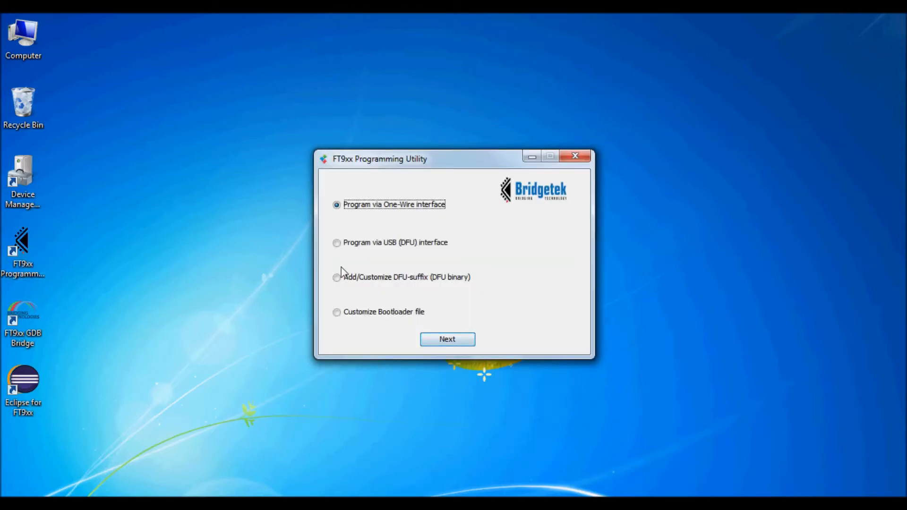
left_click(447, 339)
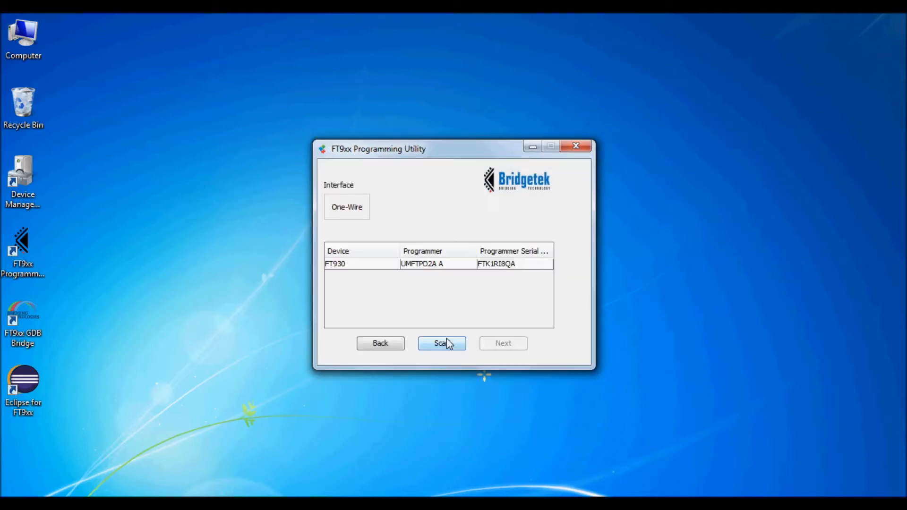
left_click(442, 343)
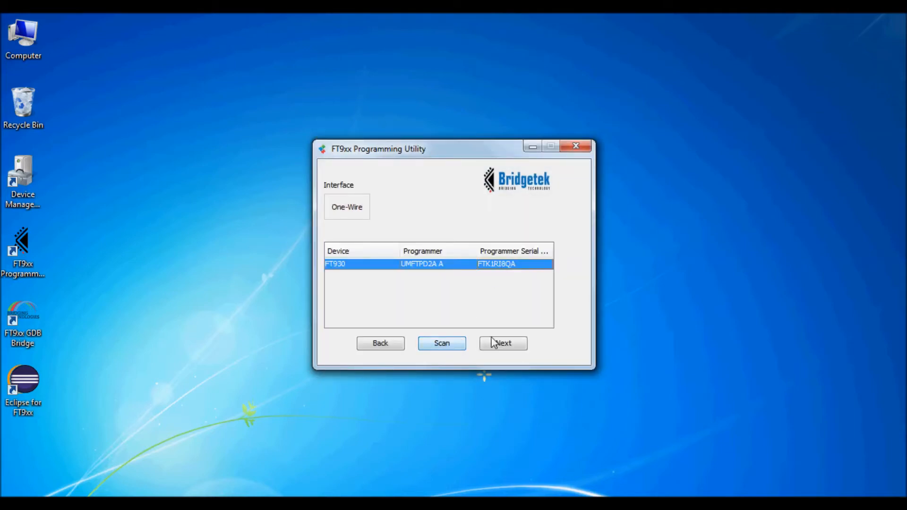
left_click(503, 343)
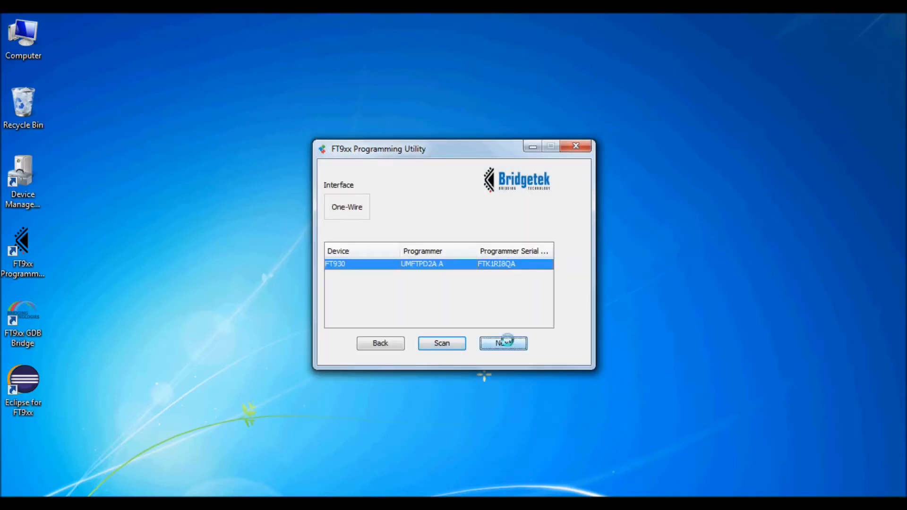
left_click(503, 342)
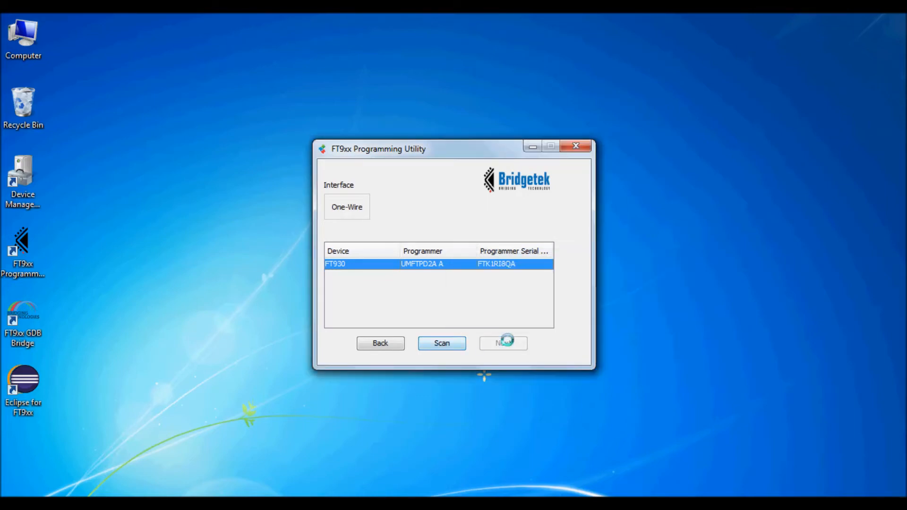
left_click(503, 343)
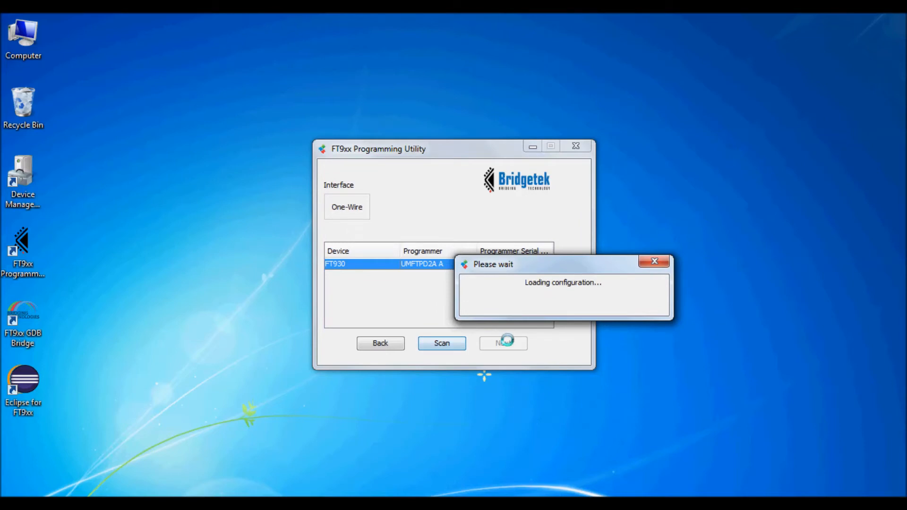
left_click(503, 343)
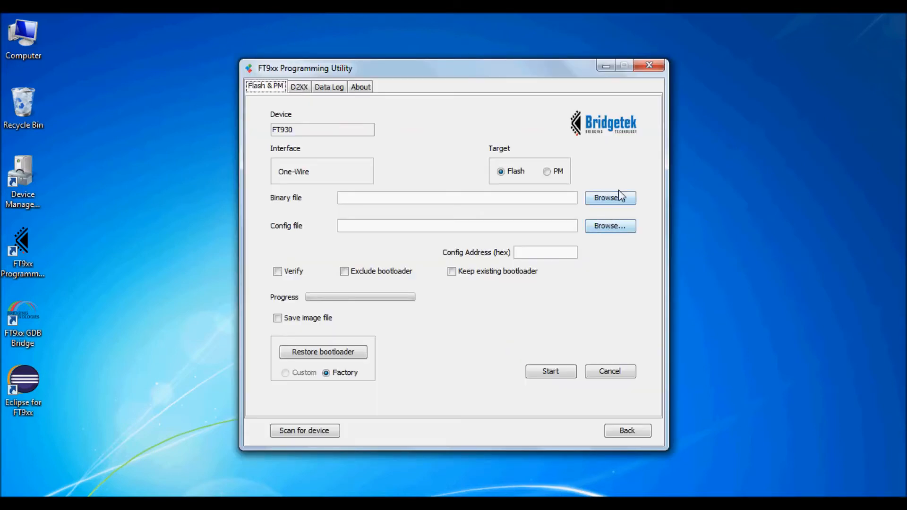
- Choose the Client .bin from FT930_Debug as the binary file and enable Verify
left_click(609, 197)
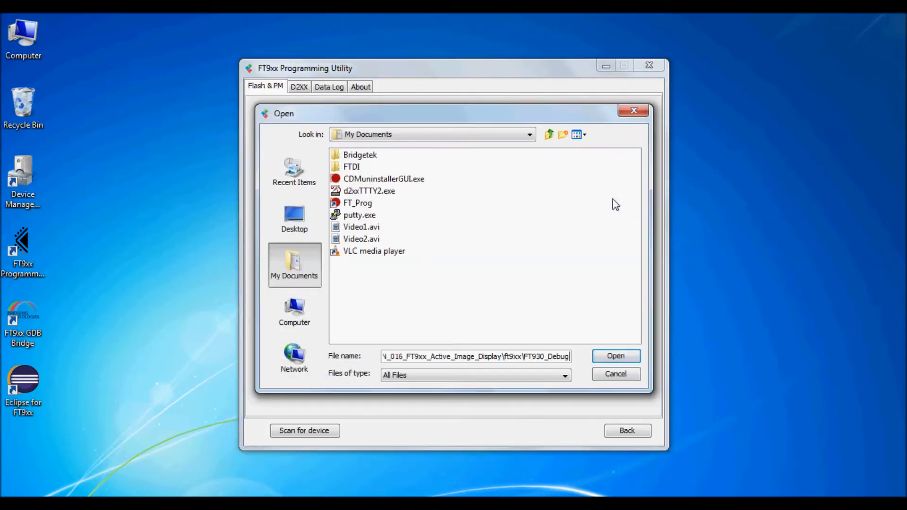
left_click(615, 356)
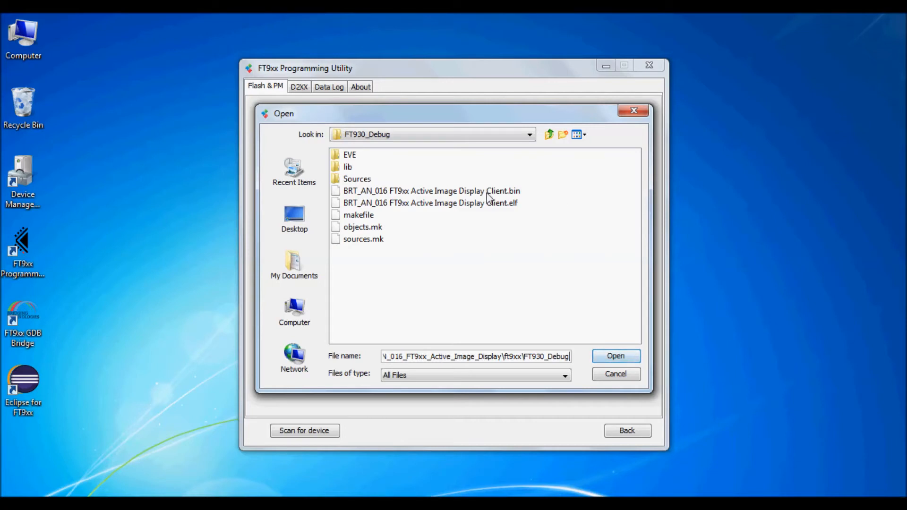
left_click(615, 356)
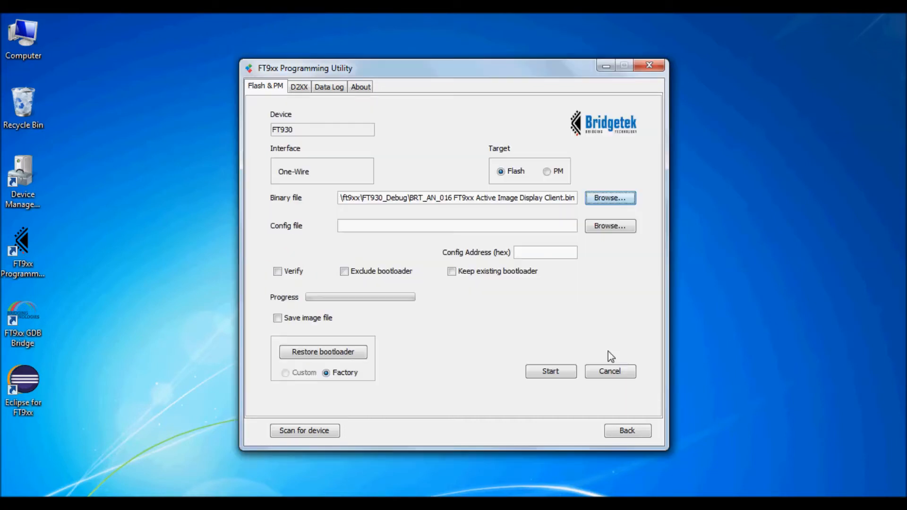
left_click(278, 271)
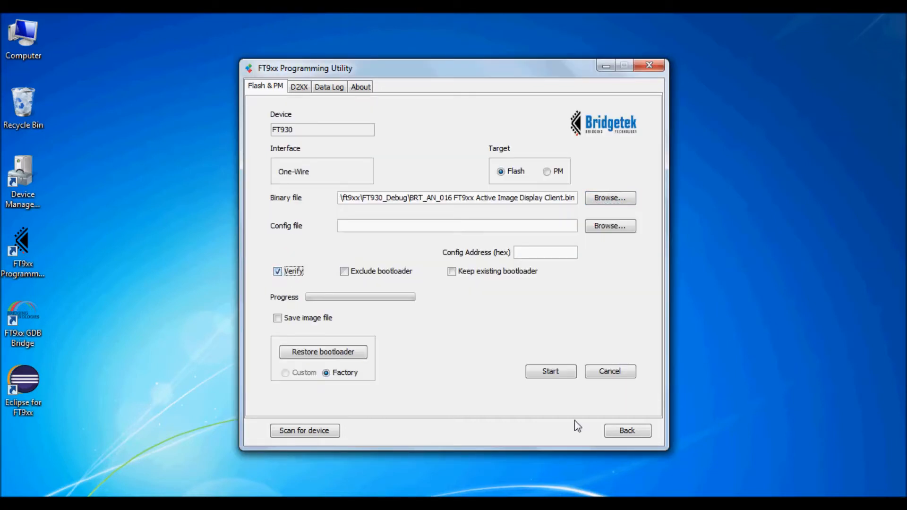
mouse_move(550, 370)
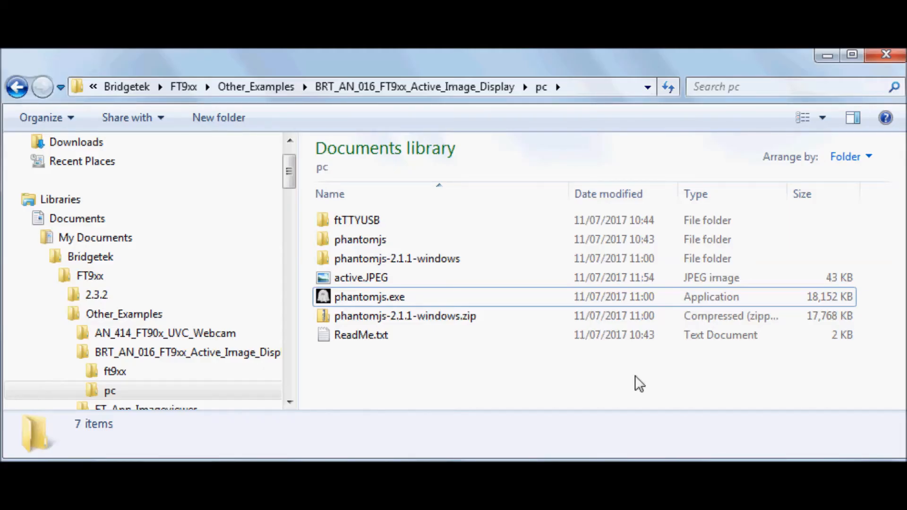
mouse_move(324, 297)
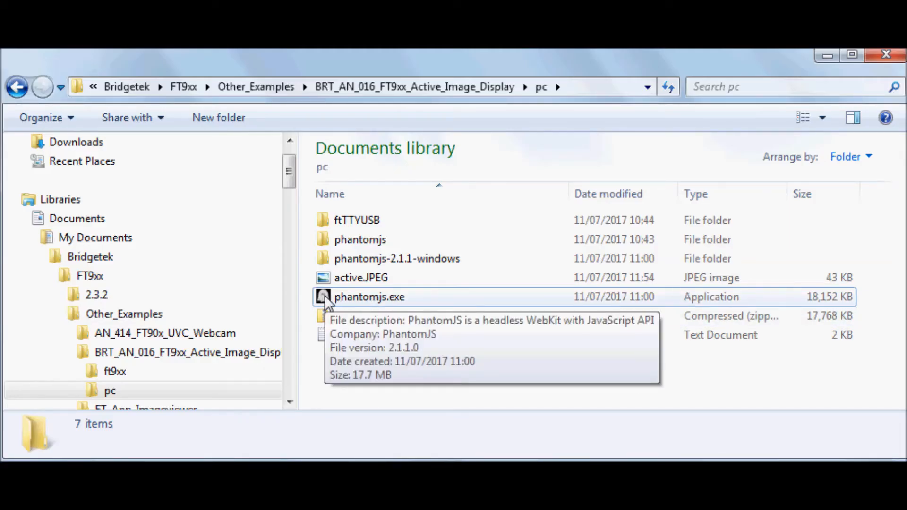
- Select phantomjs.exe in the example's pc folder
left_click(369, 297)
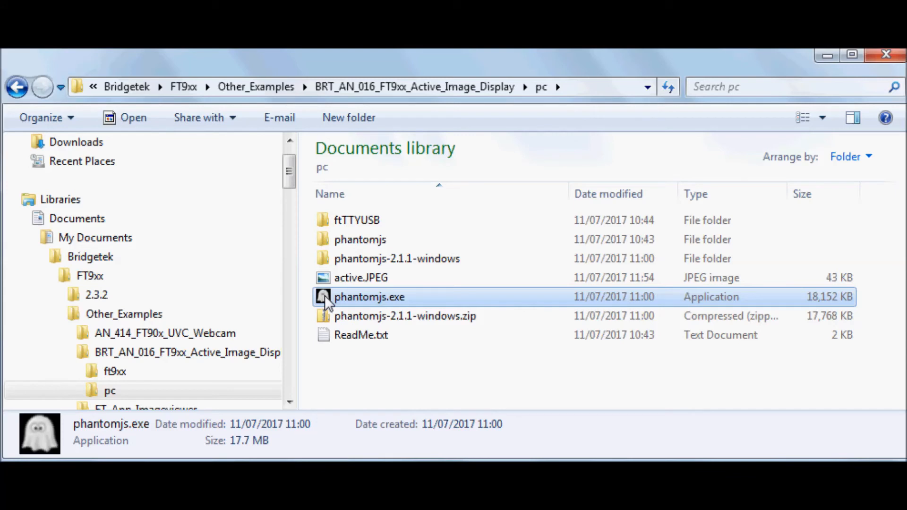
mouse_move(329, 303)
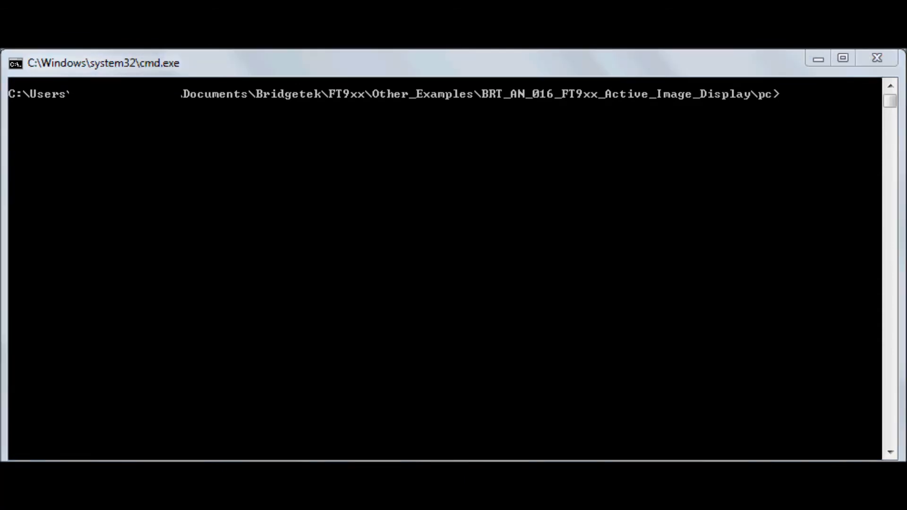
mouse_move(363, 337)
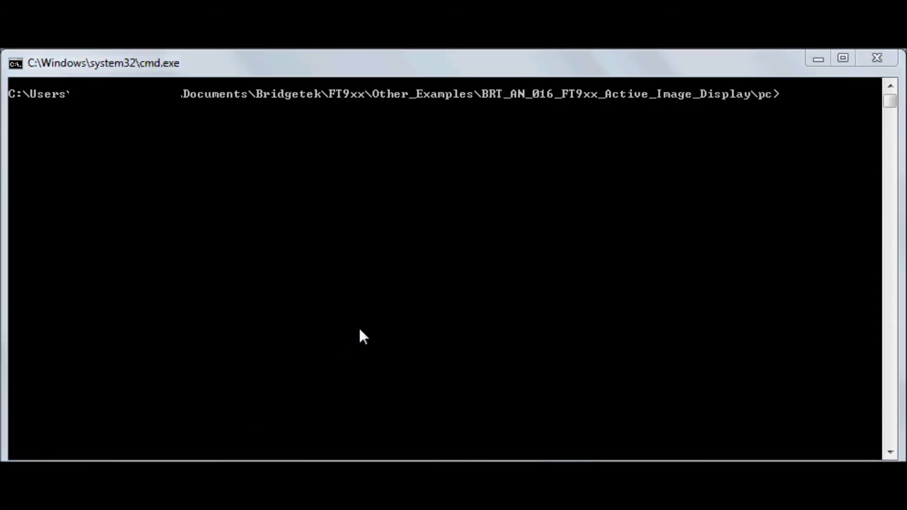
- Run ftttyusb.exe -a to list devices, then phantomjs activedisplay.js sending brtchip.com to BRT_AN_016 A
key("Return")
type("phantomjs.exe phantomjs\\activedisplay.js -u ftTTYUSB\\Debug\\ftttyusb.exe -p \"BRT_AN_016 A\" http://www.brtchip.com/")
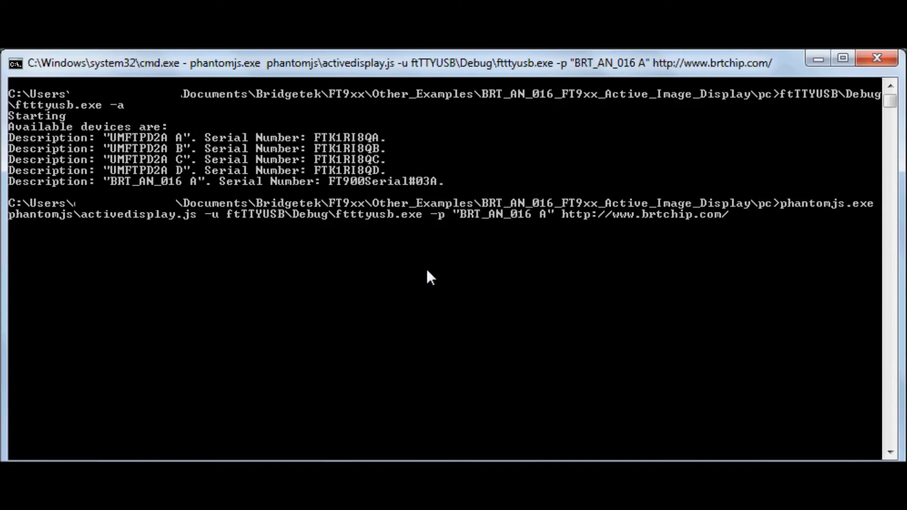
key("Return")
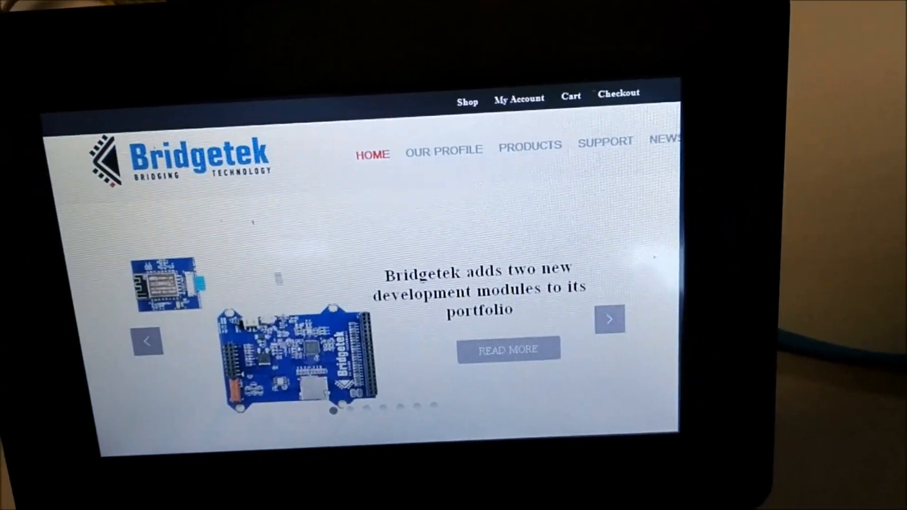
- Advance the Bridgetek homepage carousel to the next slide on the EVE touchscreen
left_click(610, 319)
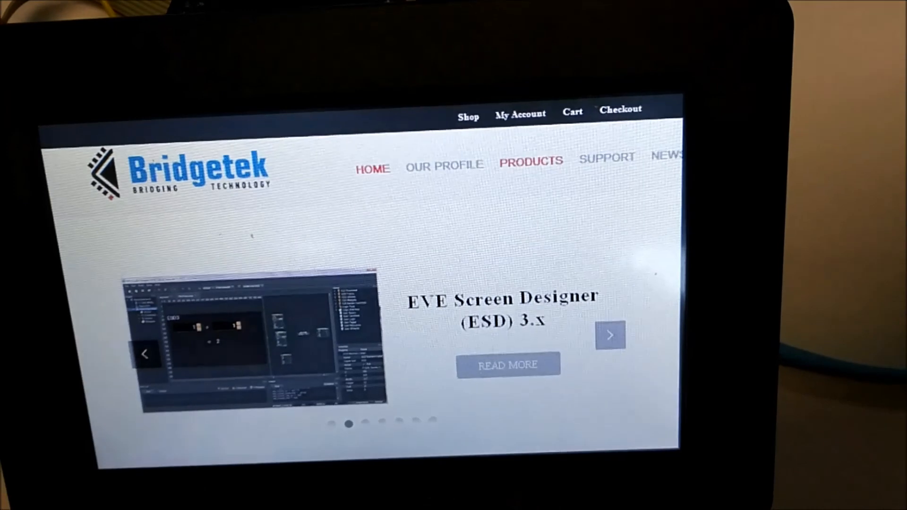